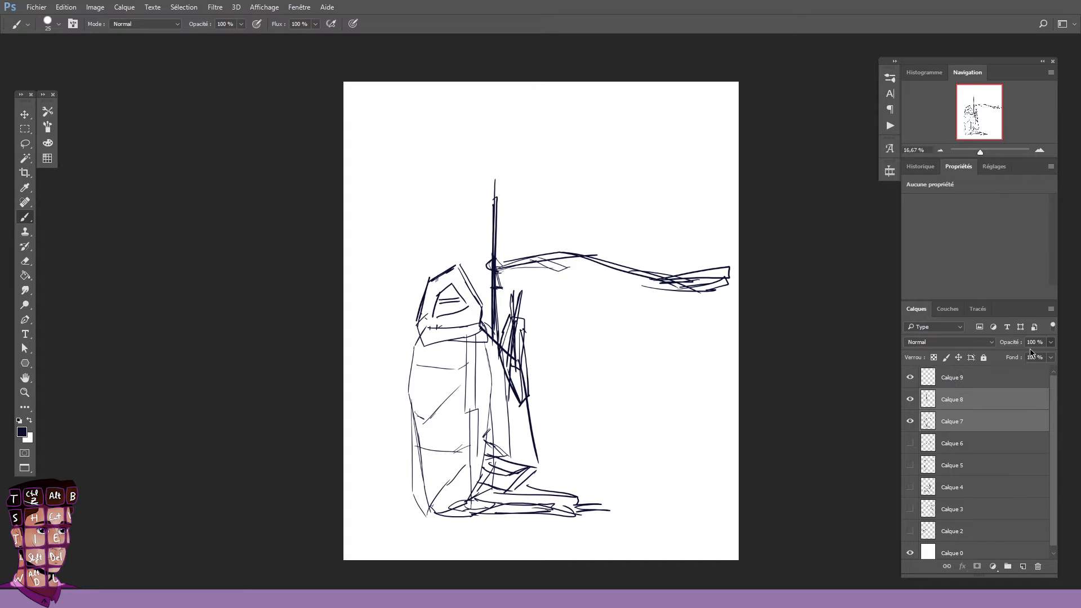
Paint the hooded figure, staff and banner as a solid dark navy silhouette on a new layer
left_click(965, 377)
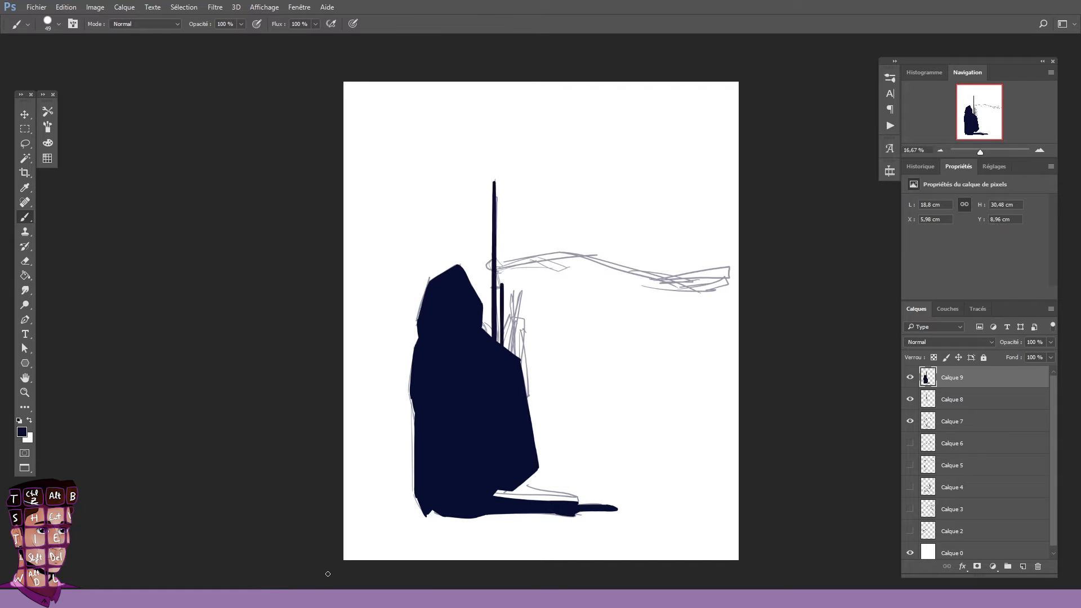
left_click(1006, 565)
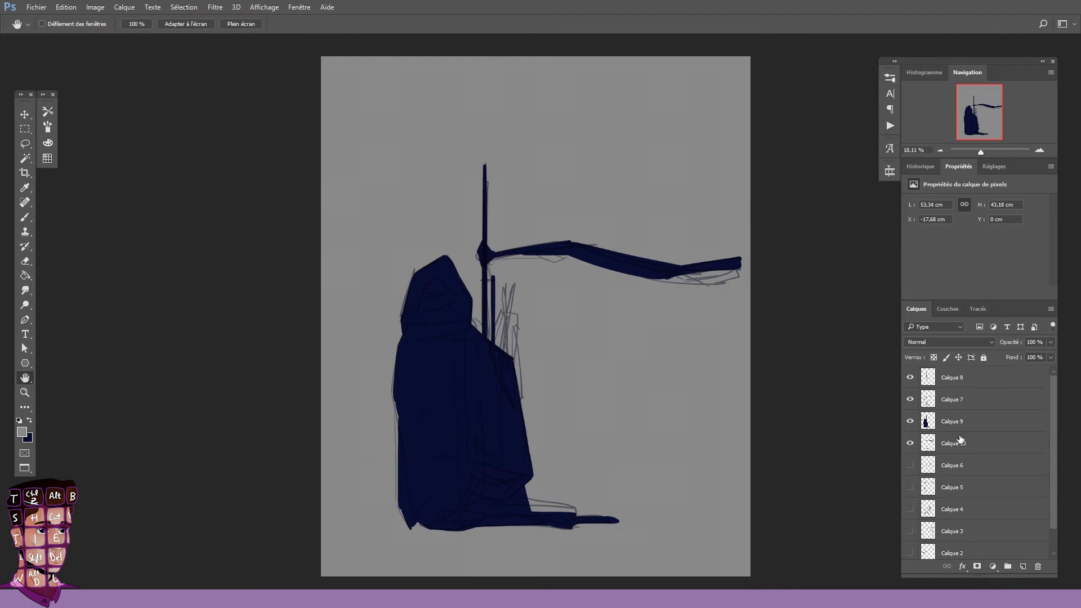
Colour the scarf and scythe blade crimson and shade the robe purple on clipped layers over a grey background
left_click(961, 442)
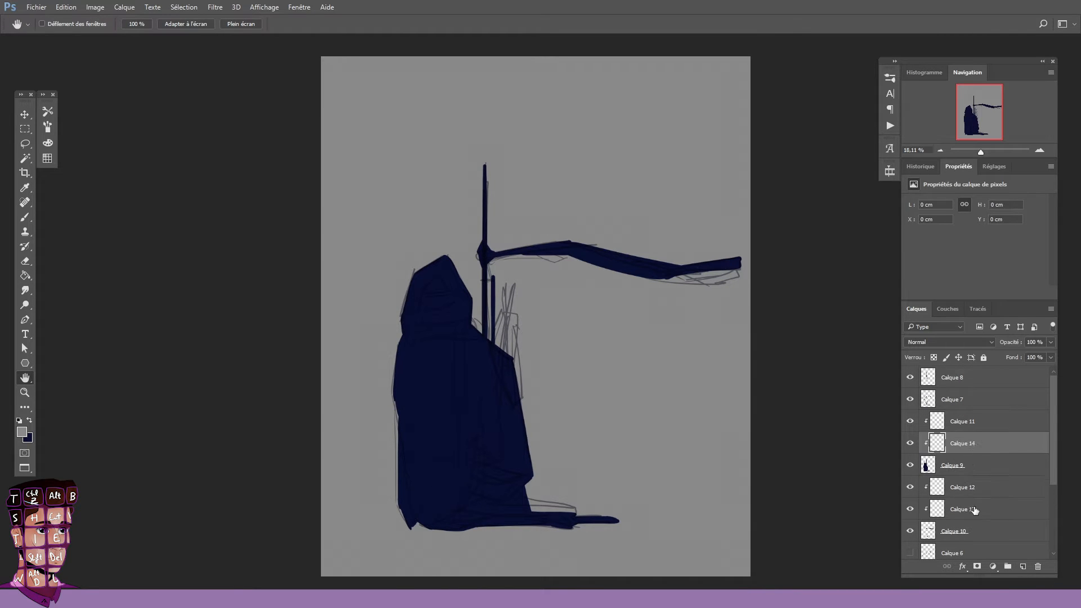
left_click(961, 509)
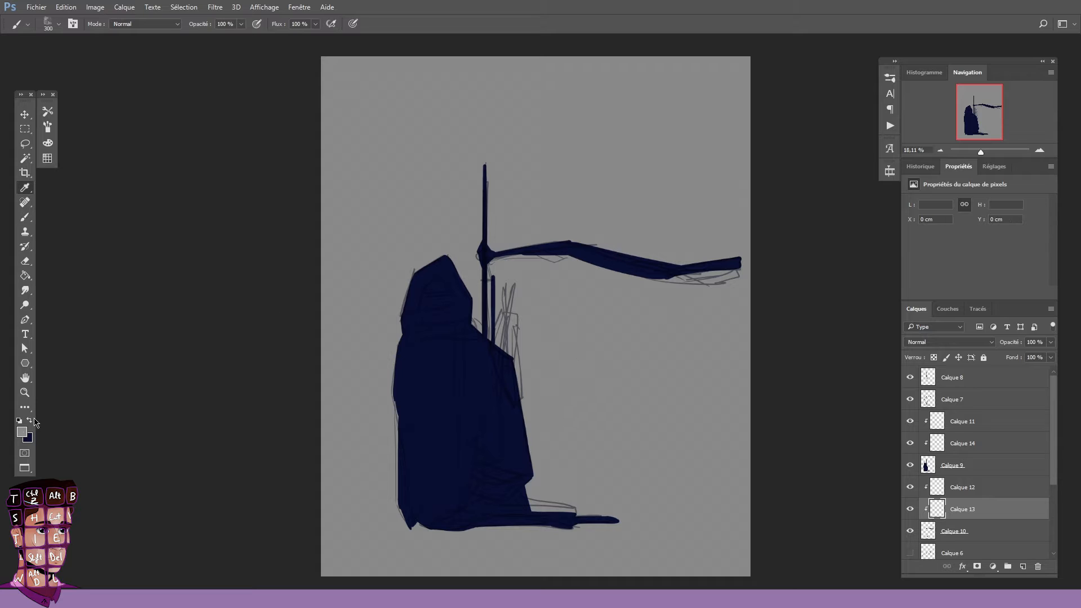
left_click(961, 442)
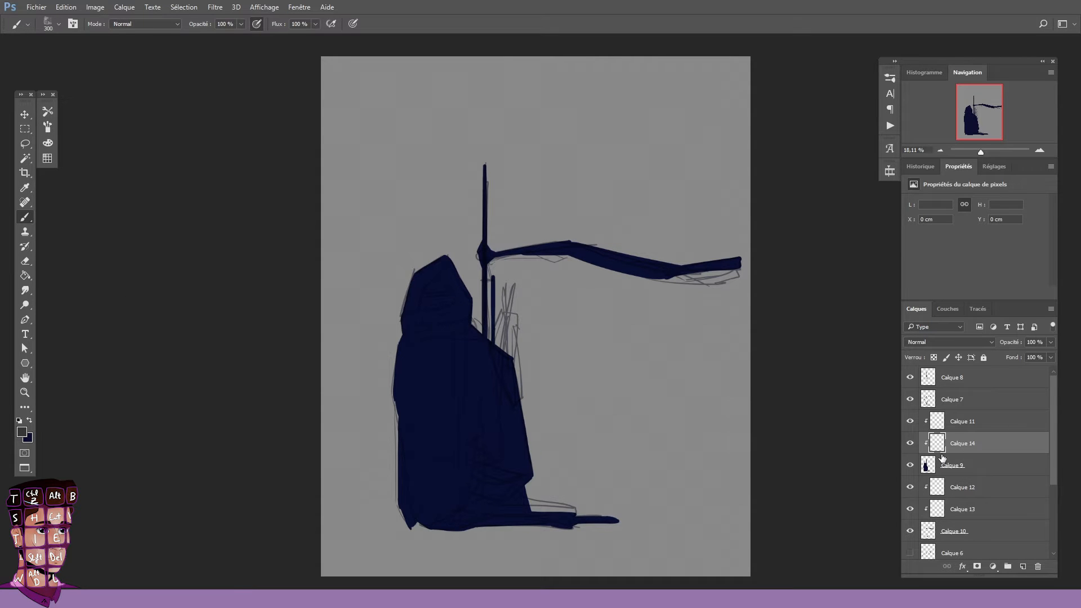
left_click(963, 509)
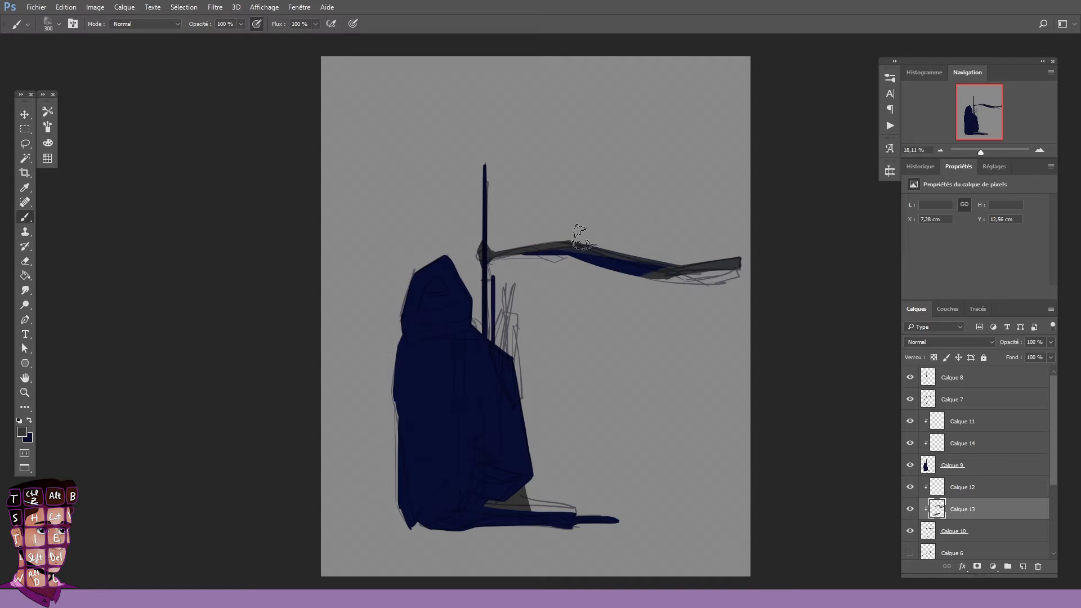
left_click(962, 442)
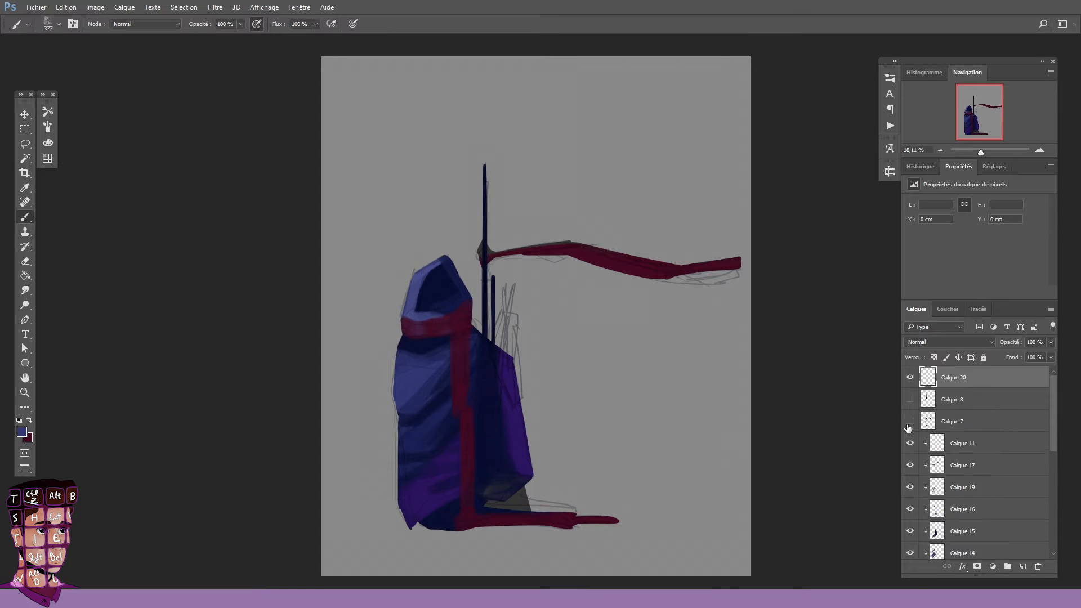
Hide the rough sketch layers so only the painted robe and scarf remain
left_click(910, 422)
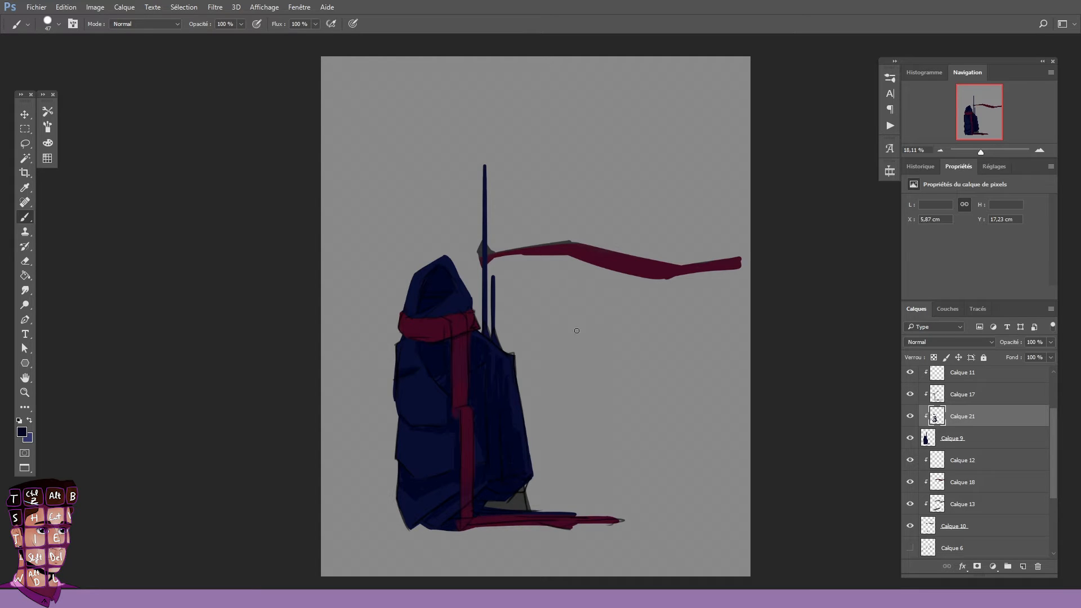
Paint near-black fold shadows along the robe's inner edge and hem on a 68% opacity clipped layer
scroll("up", 3)
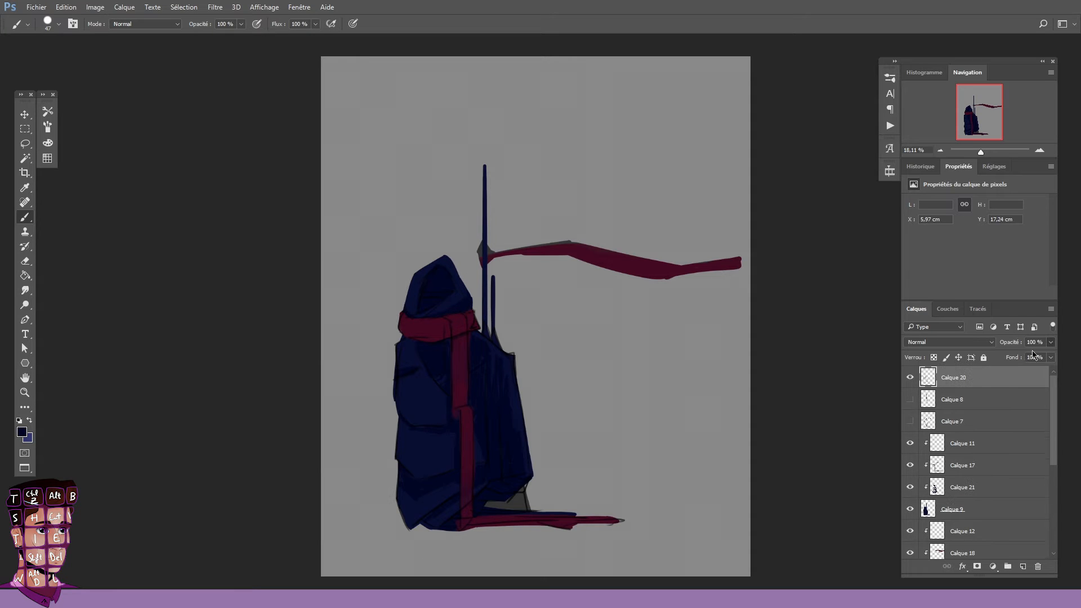
left_click(1029, 342)
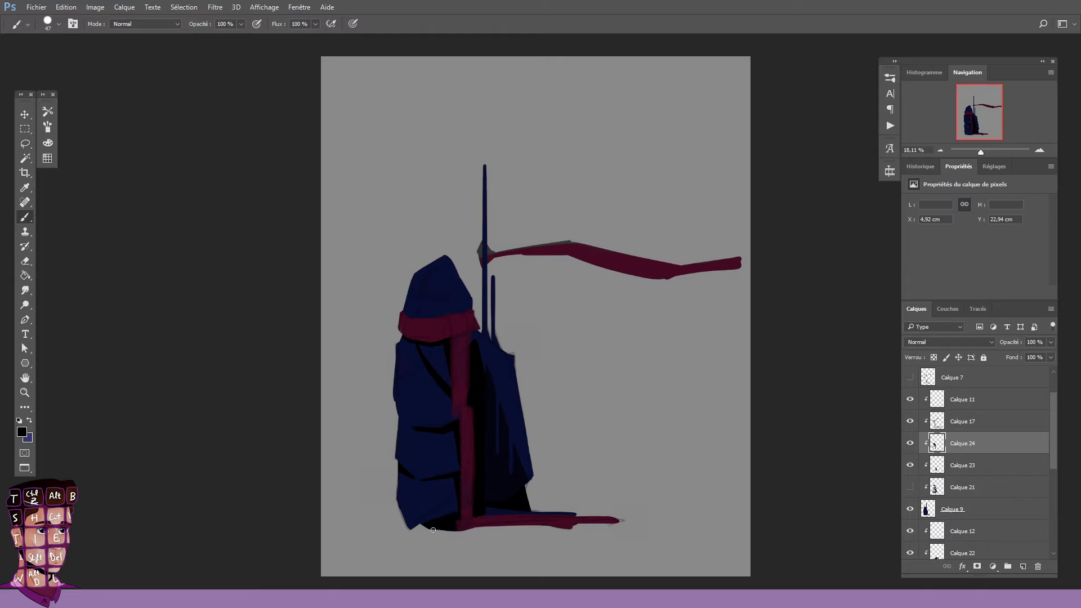
left_click(962, 465)
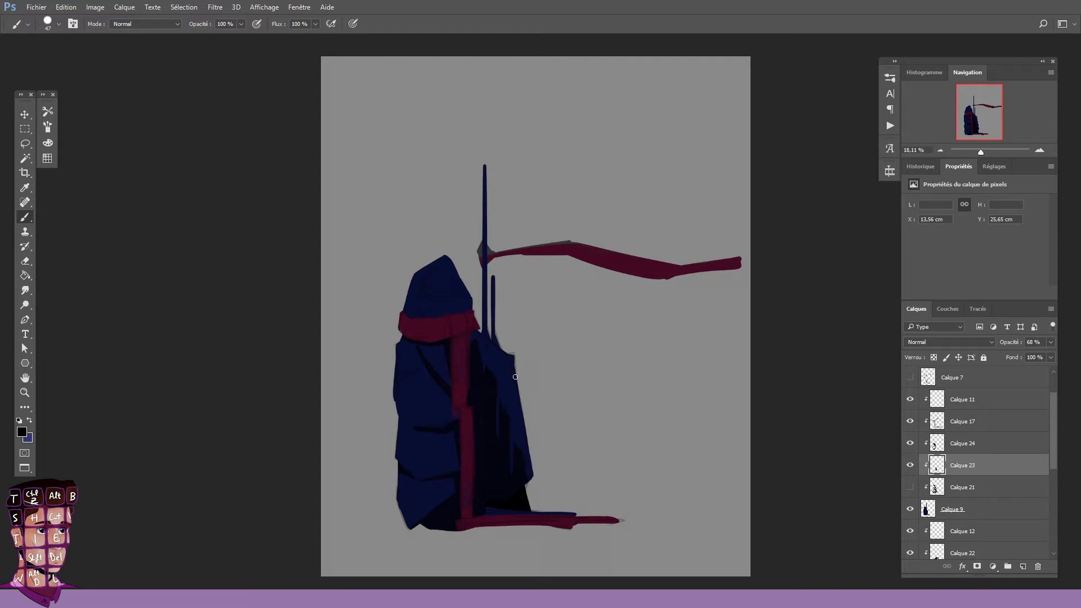
mouse_move(418, 311)
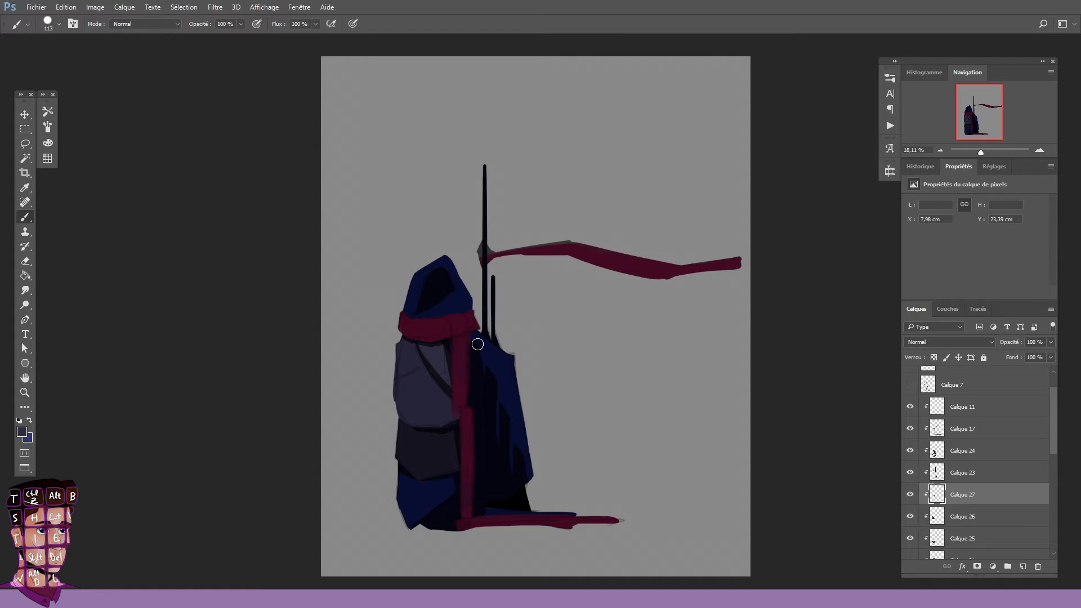
Repaint the robe and hood in dark plum-grey with a slate-blue hem facet, comparing layers by visibility
left_click(910, 493)
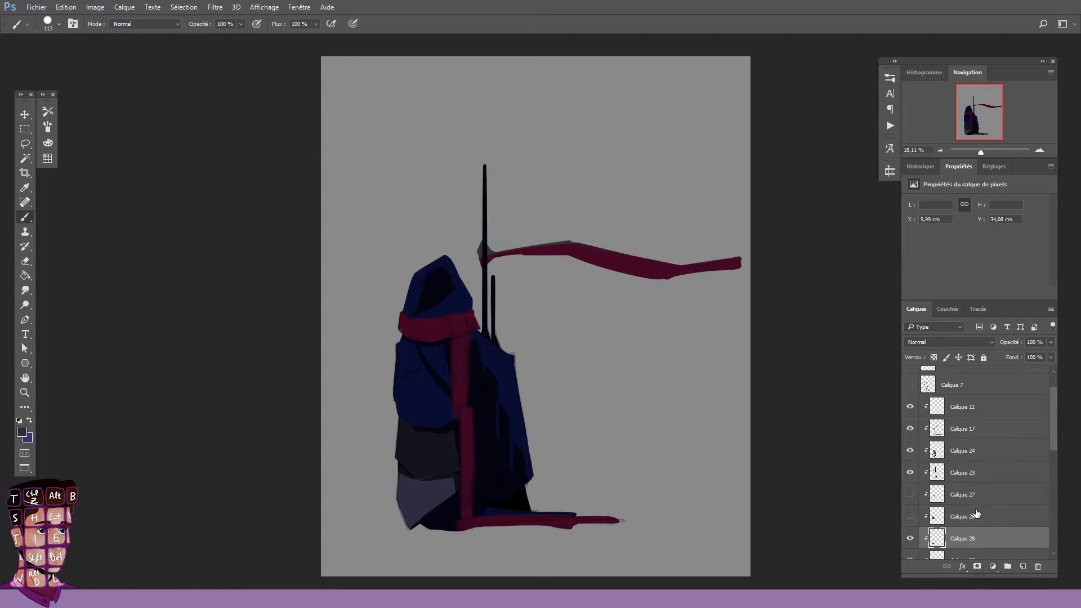
left_click(420, 393)
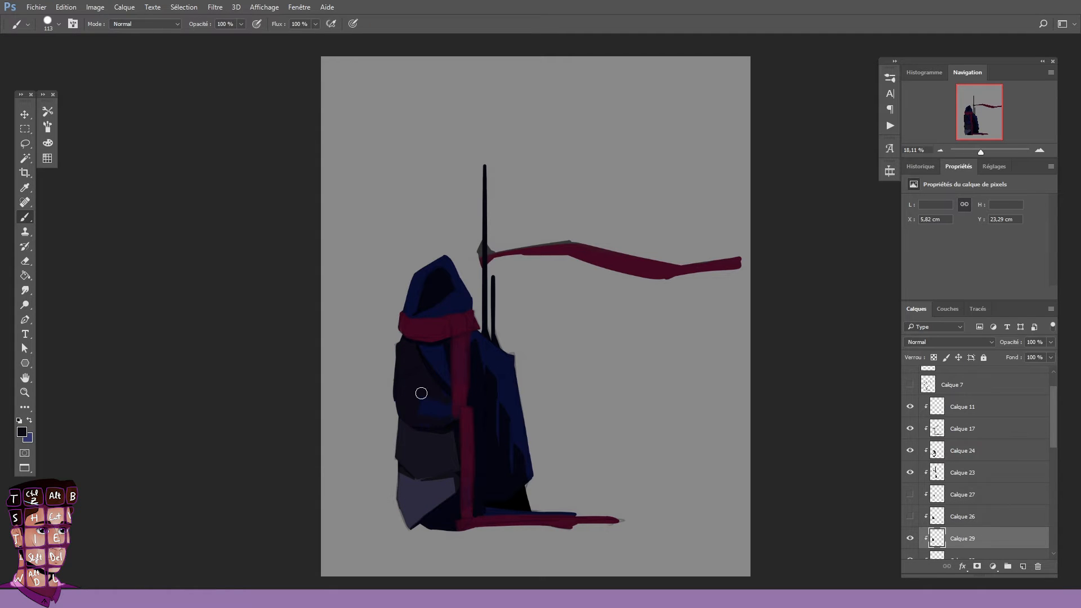
left_click(25, 187)
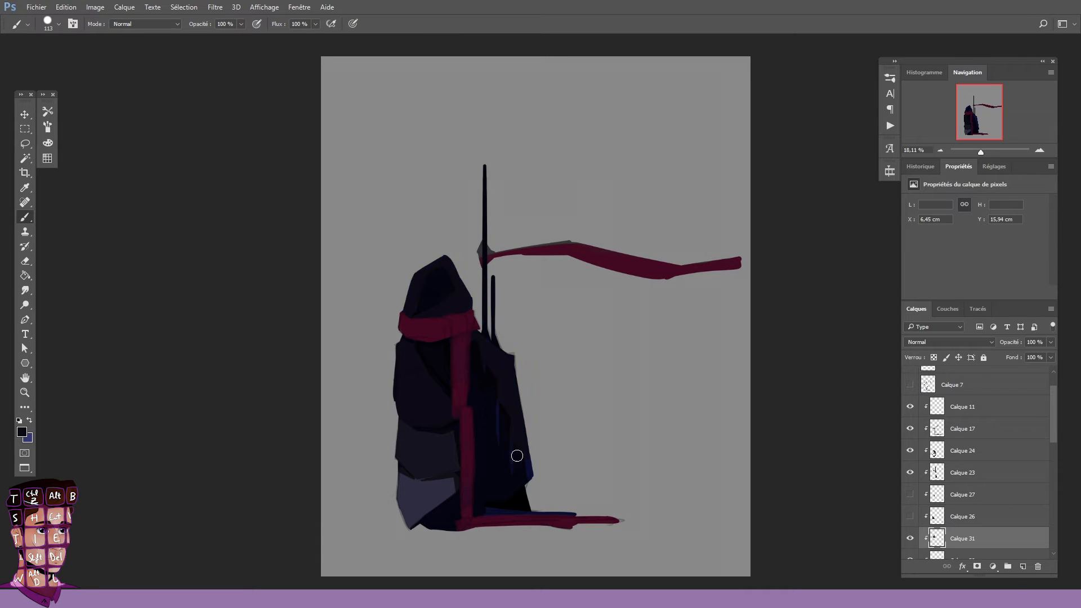
scroll("down", 3)
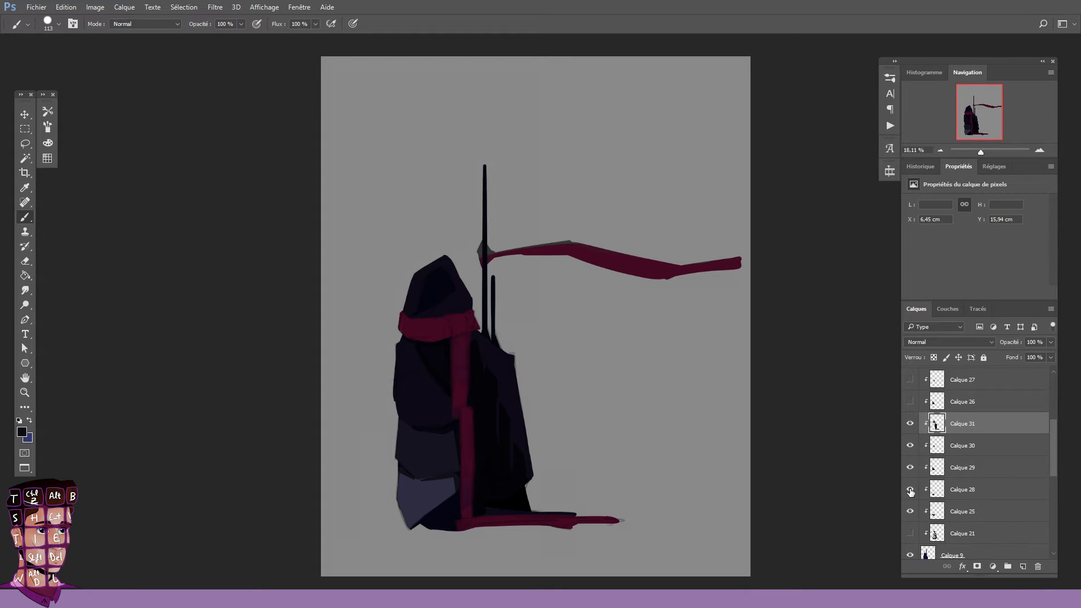
left_click(962, 468)
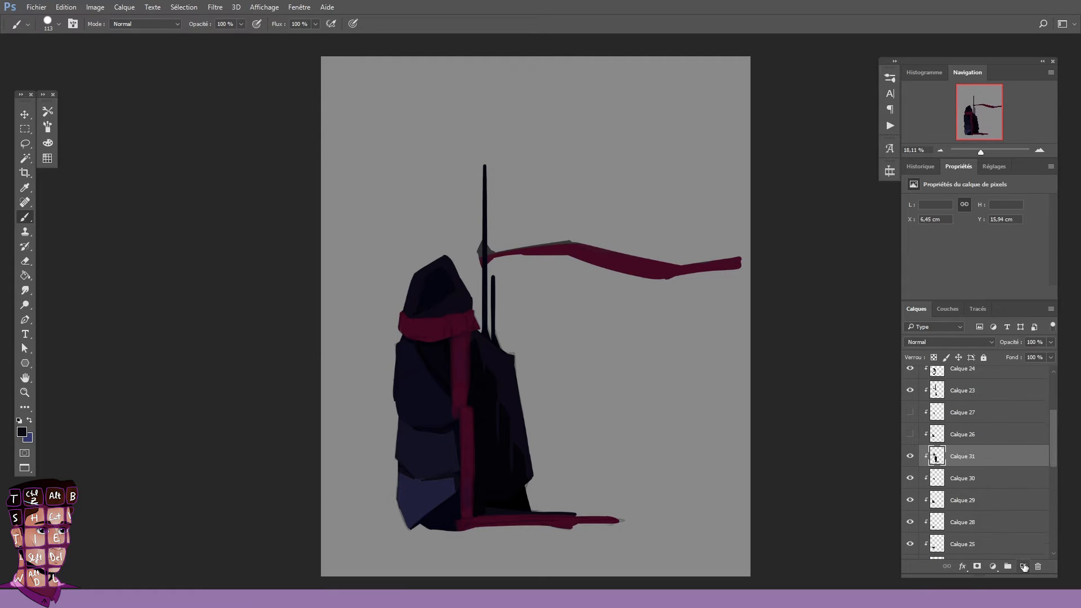
Paint a warm orange-gold stripe down the robe's front edge on a new layer
left_click(1023, 567)
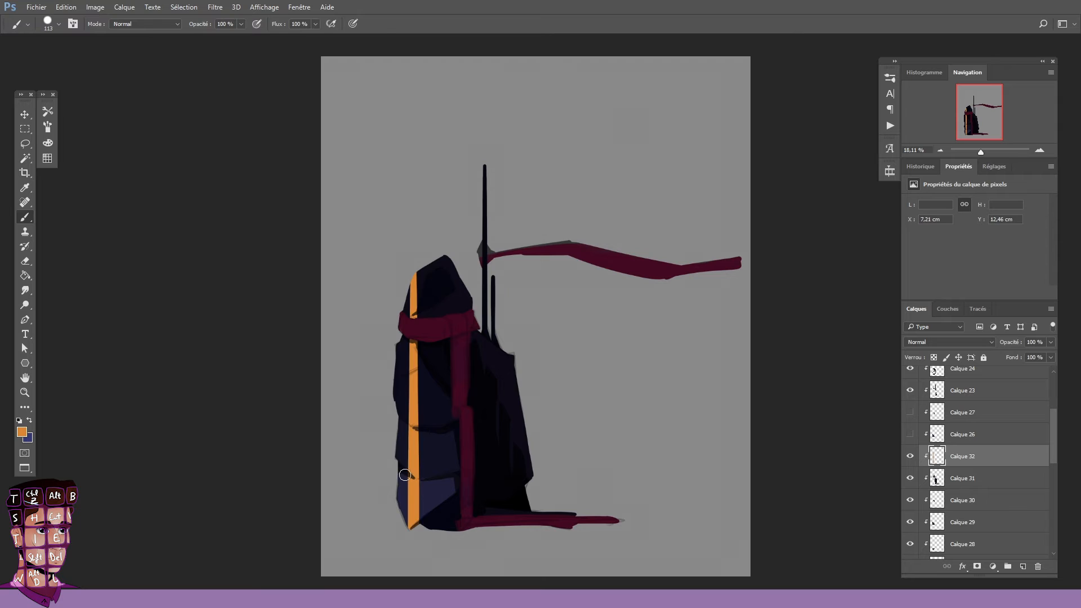
left_click(24, 260)
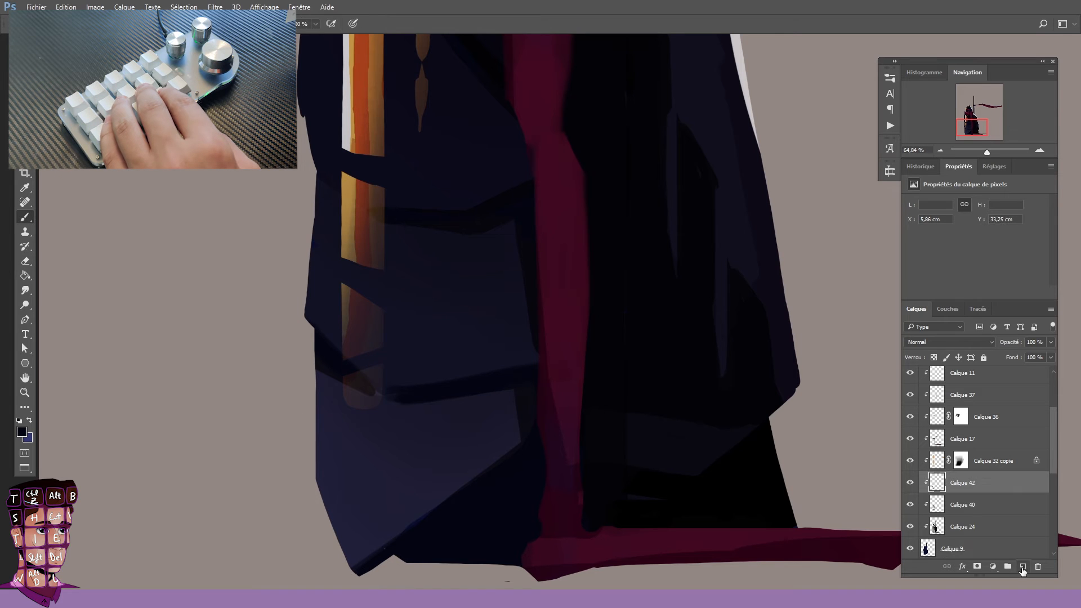
Extend the orange-gold trim around the hood opening and shade the robe's right side on new layers
left_click(1023, 566)
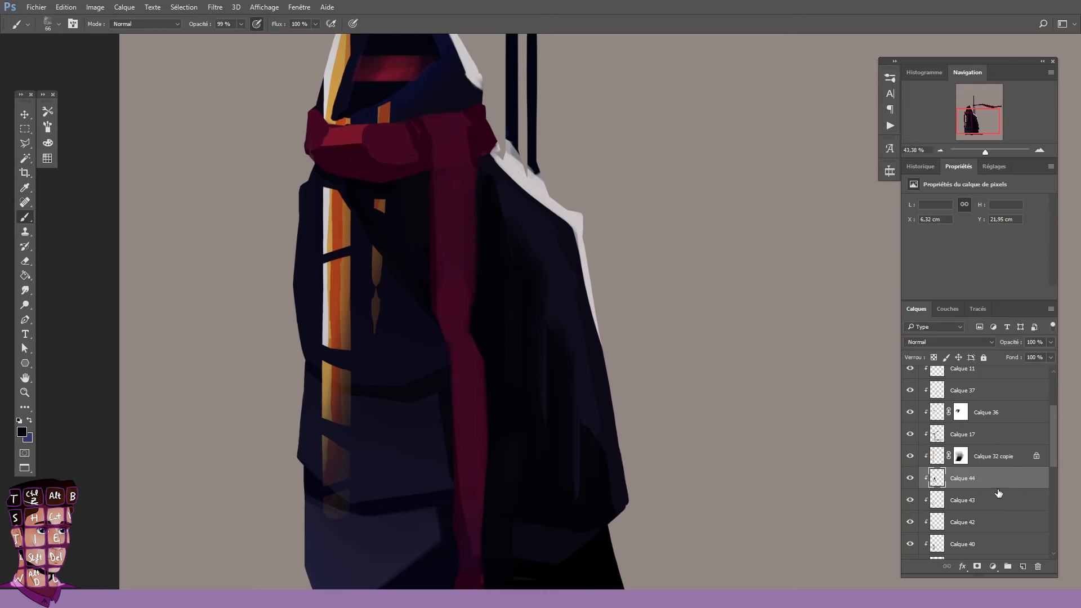
left_click(1006, 566)
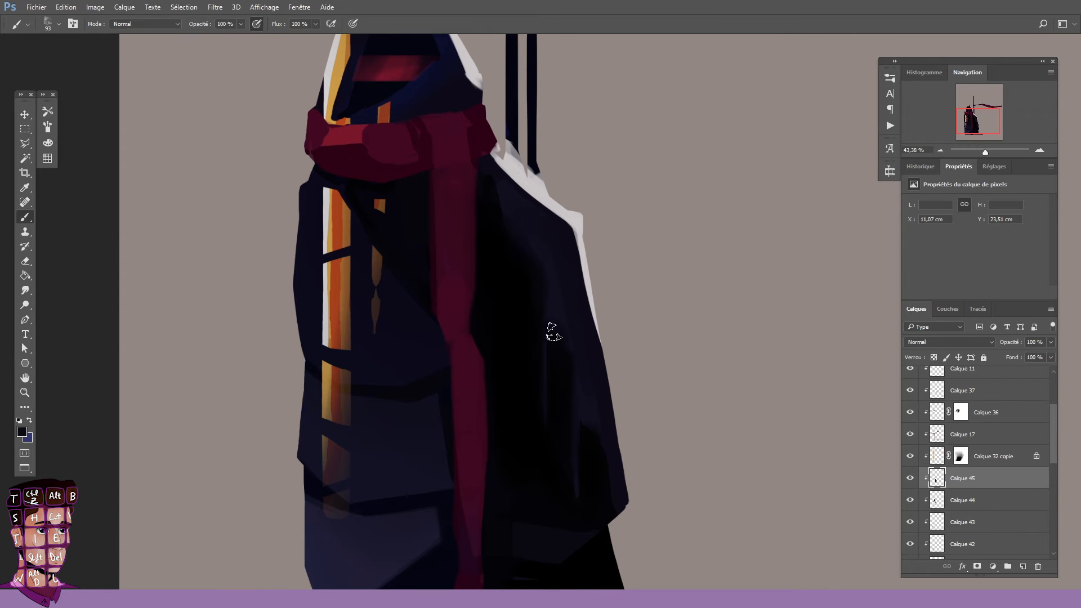
left_click(25, 202)
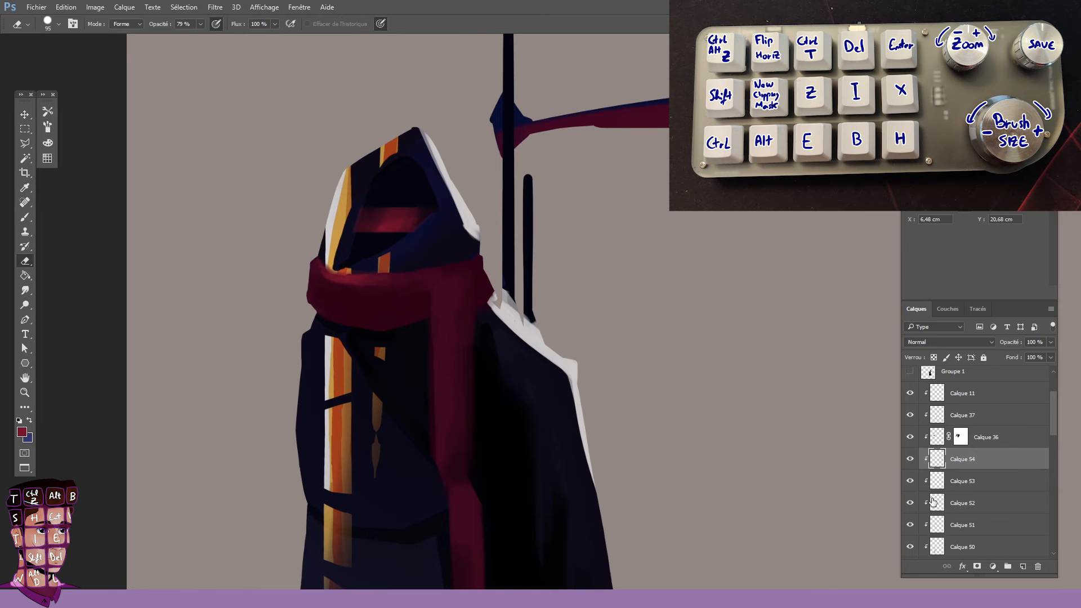
Wash a soft orange glow over the figure's left side and scarf edge at 68% layer opacity
scroll("up", 3)
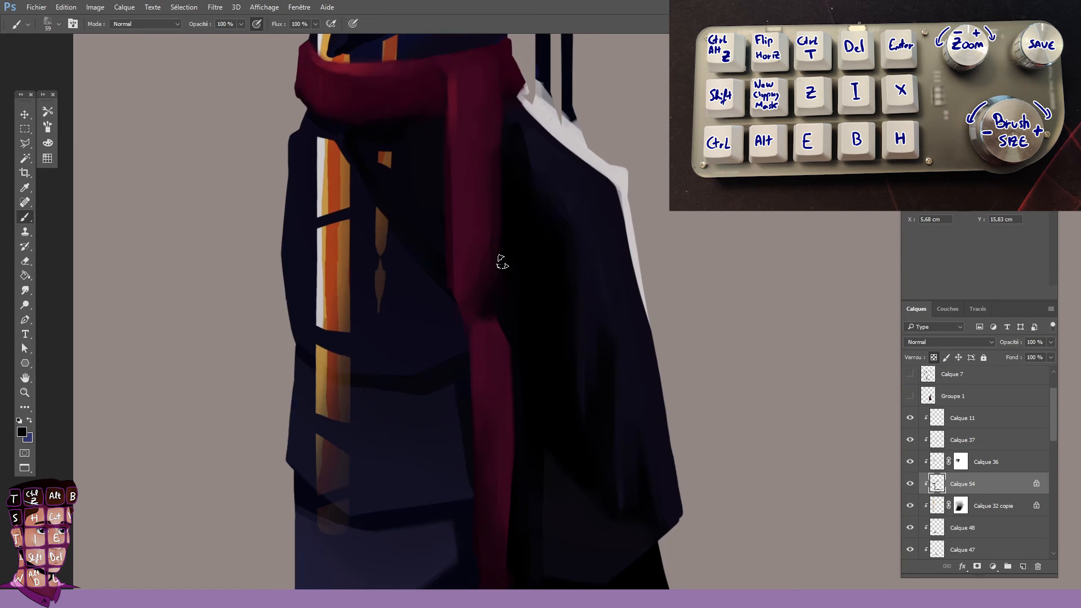
left_click(23, 392)
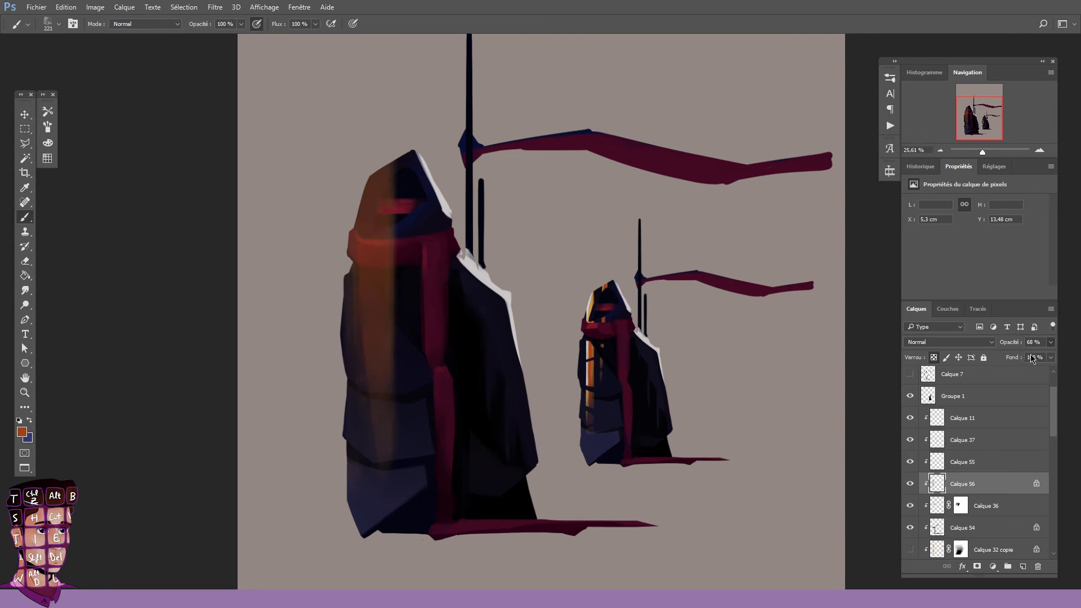
Lower the orange glow layer's fill so the dark robe and crimson scarf show again
left_click(23, 187)
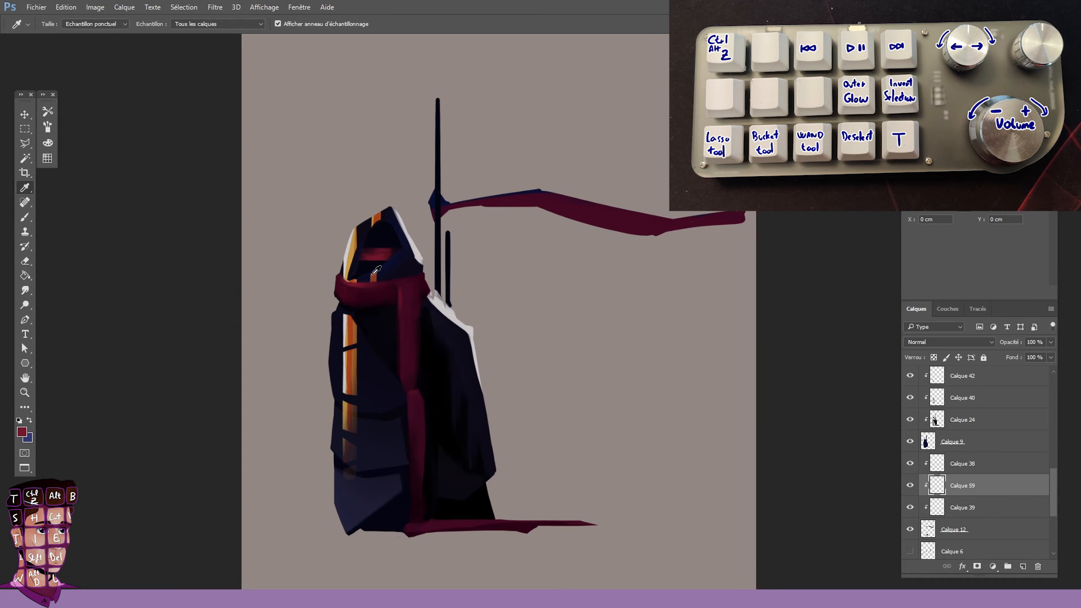
Sample the scarf's crimson and erase stray marks to crisp up the hanging ribbon's edges
left_click(965, 529)
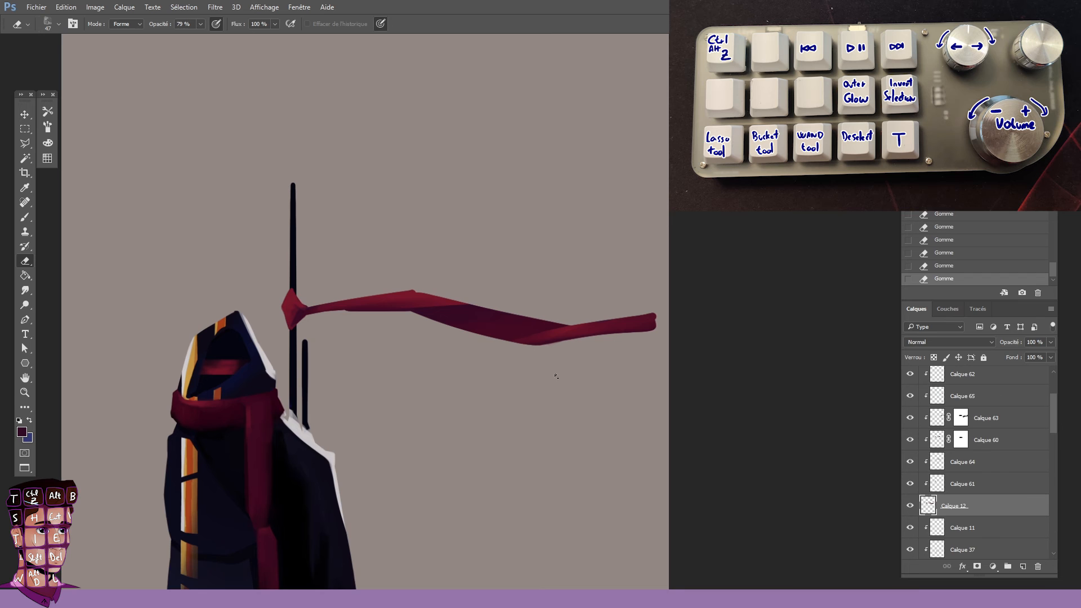
left_click(25, 391)
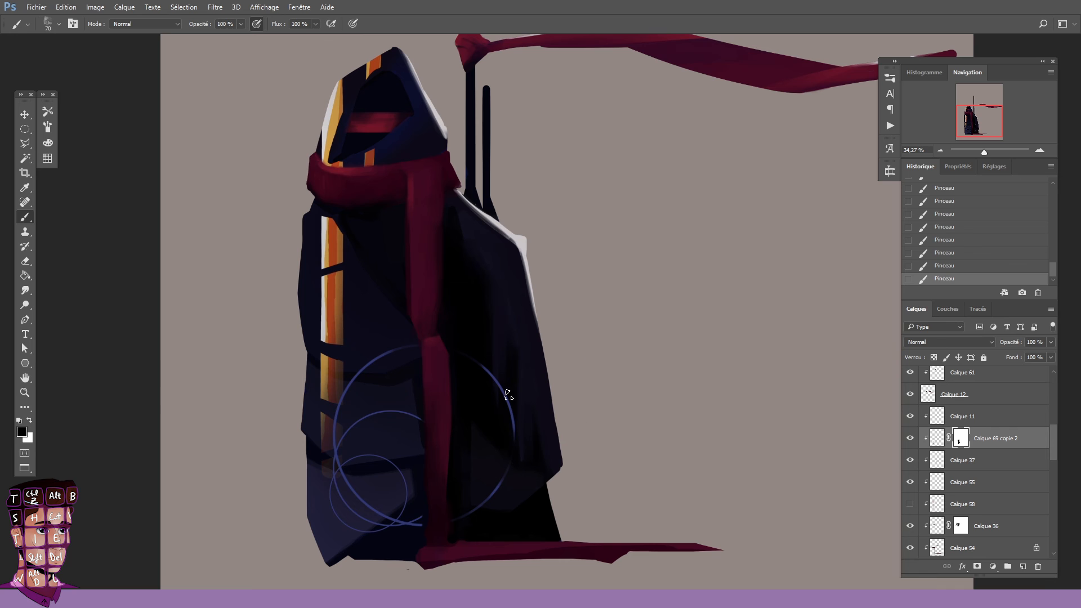
mouse_move(314, 406)
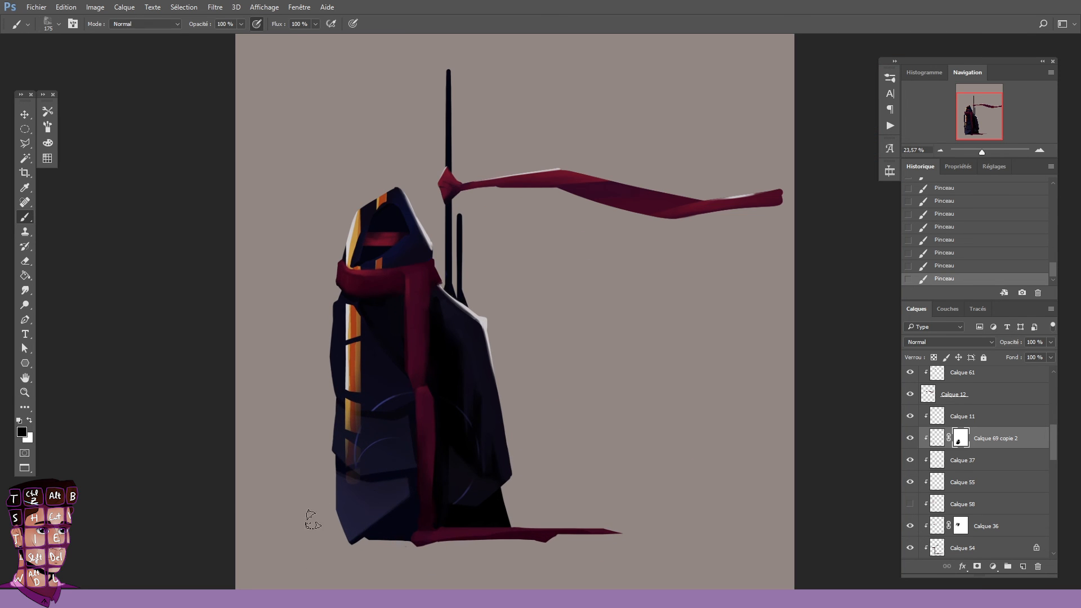
Paint thin blue arcs along the robe folds and where the scarf meets the hood
left_click(23, 393)
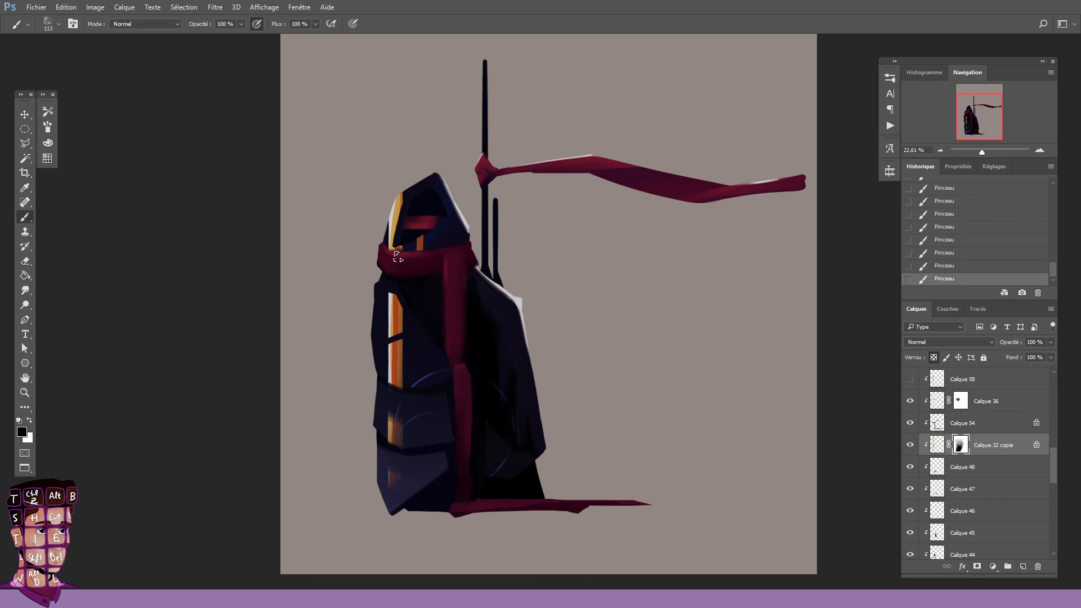
left_click(23, 392)
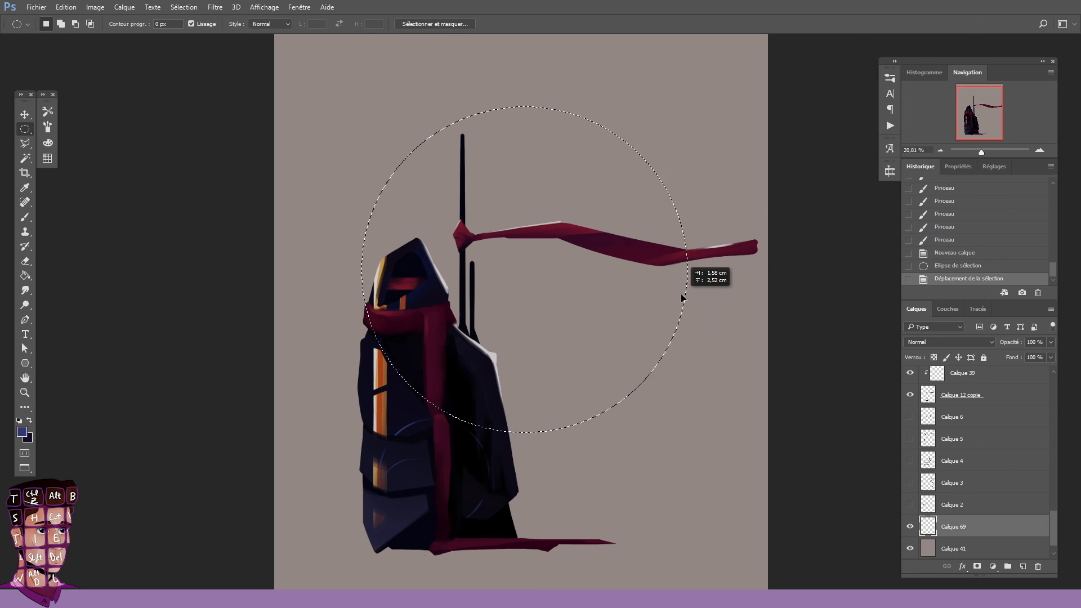
Stroke the repositioned circular selection, recolour the outline golden, and darken the background with Lightness -62
left_click(25, 187)
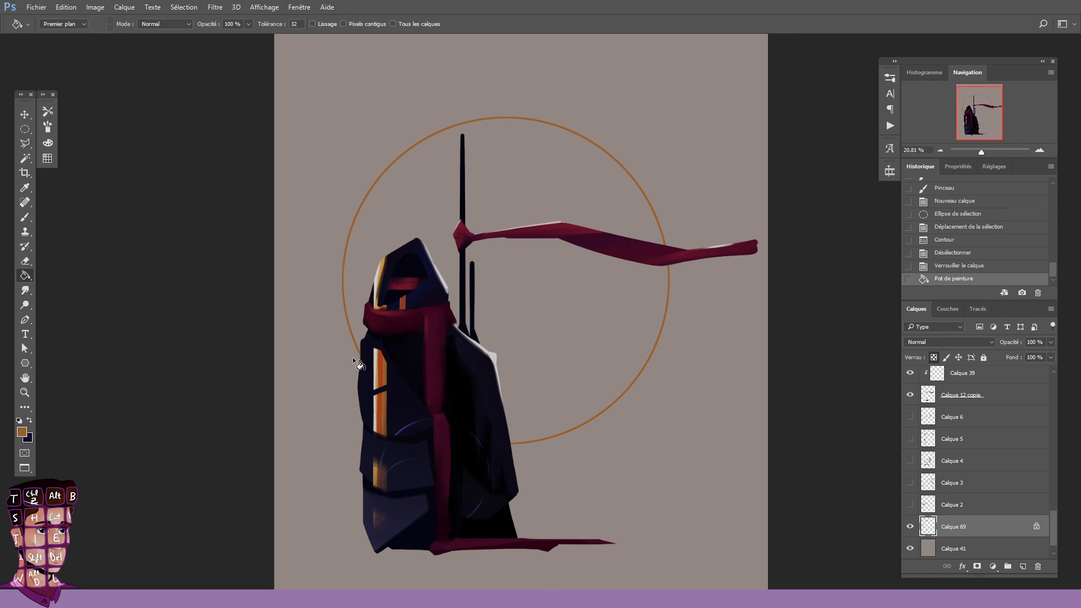
left_click(24, 159)
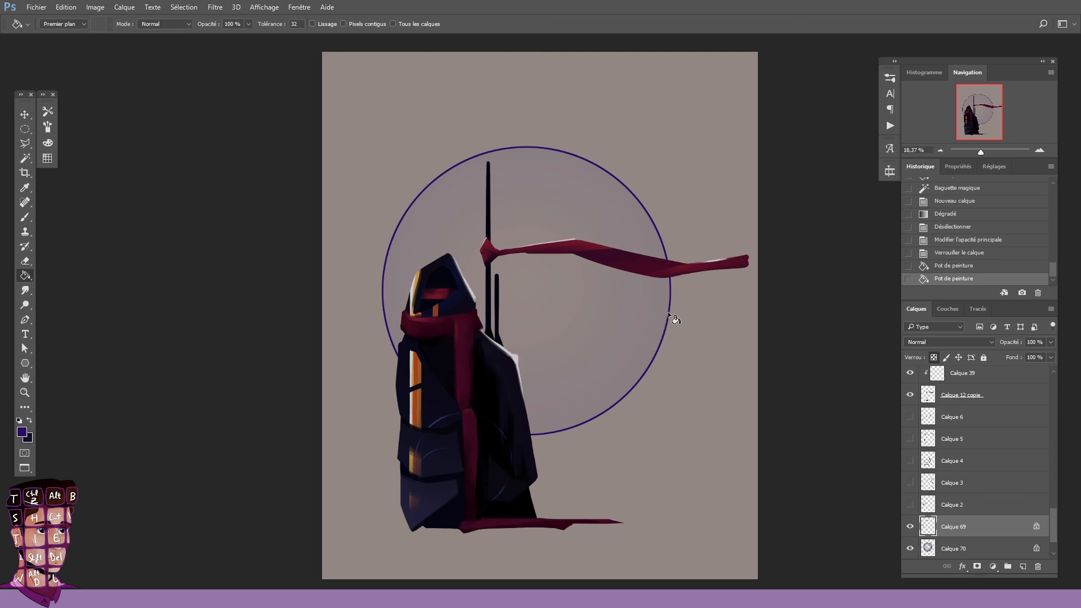
scroll("down", 3)
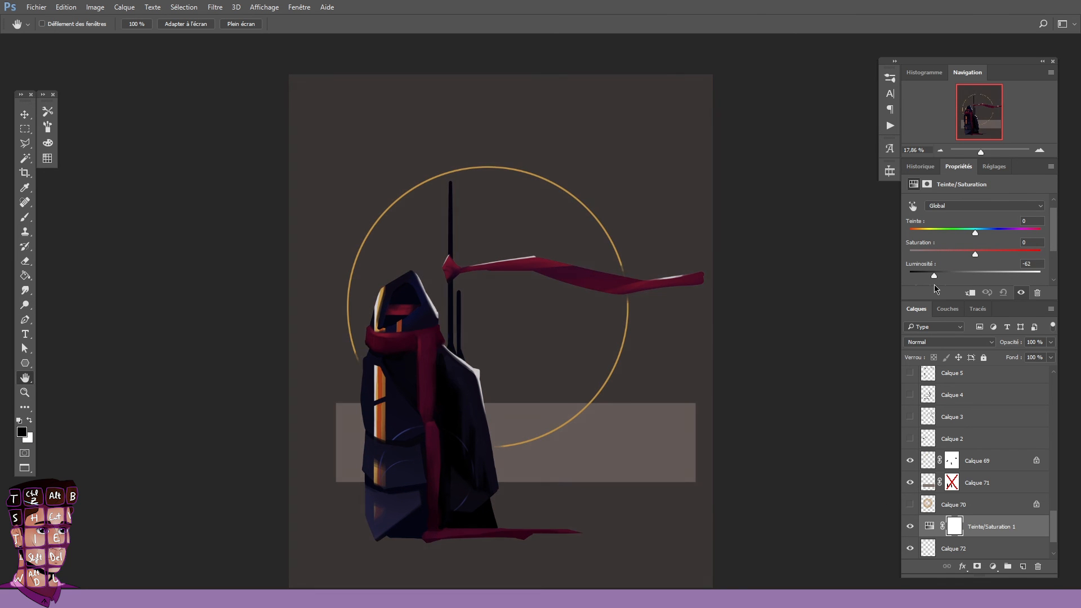
Fine-tune the background darkness and set the painted shadow layer to Multiply at 15%
left_click(978, 482)
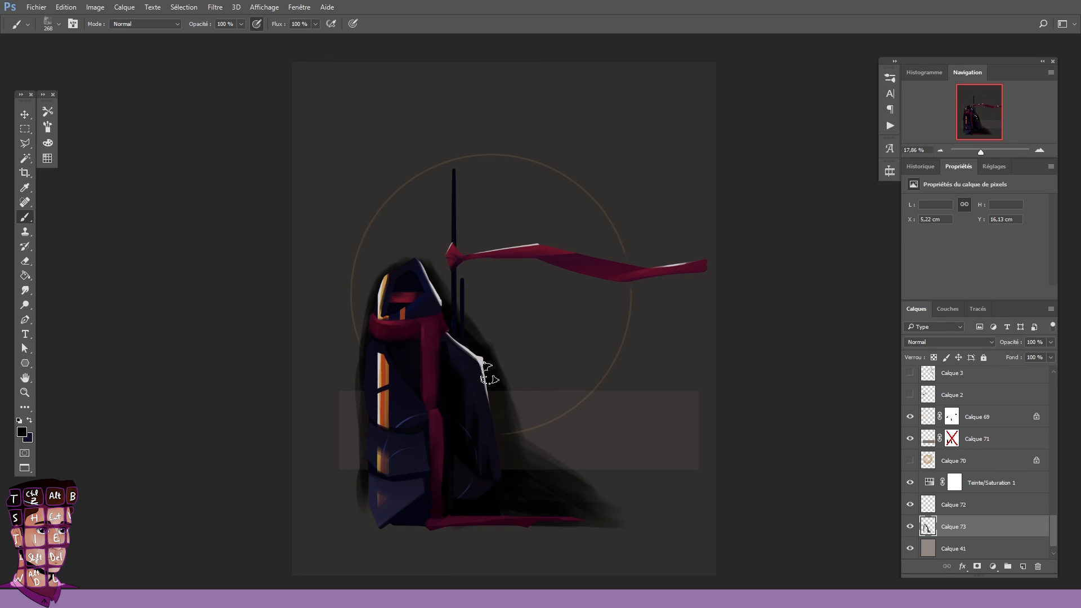
left_click(950, 342)
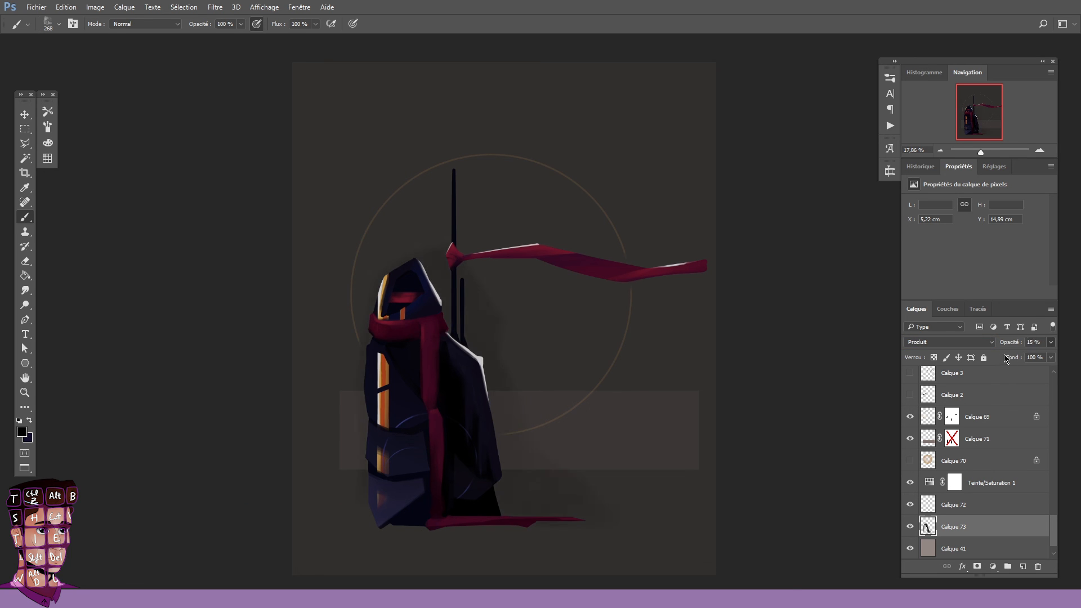
Set the dark gradient on Calque 72 to Difference at 36% opacity
left_click(952, 505)
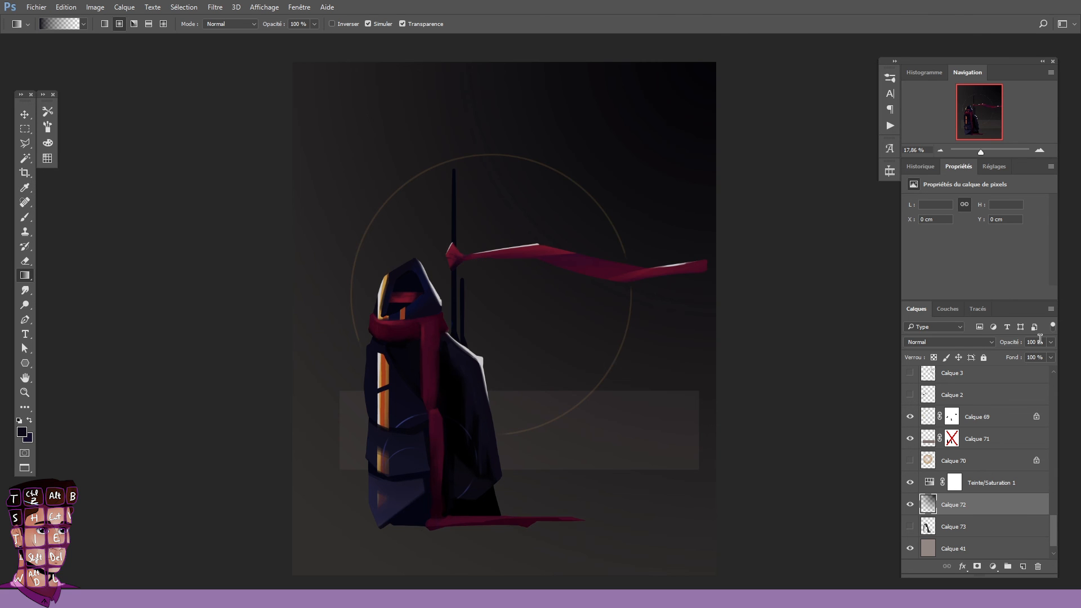
left_click(948, 341)
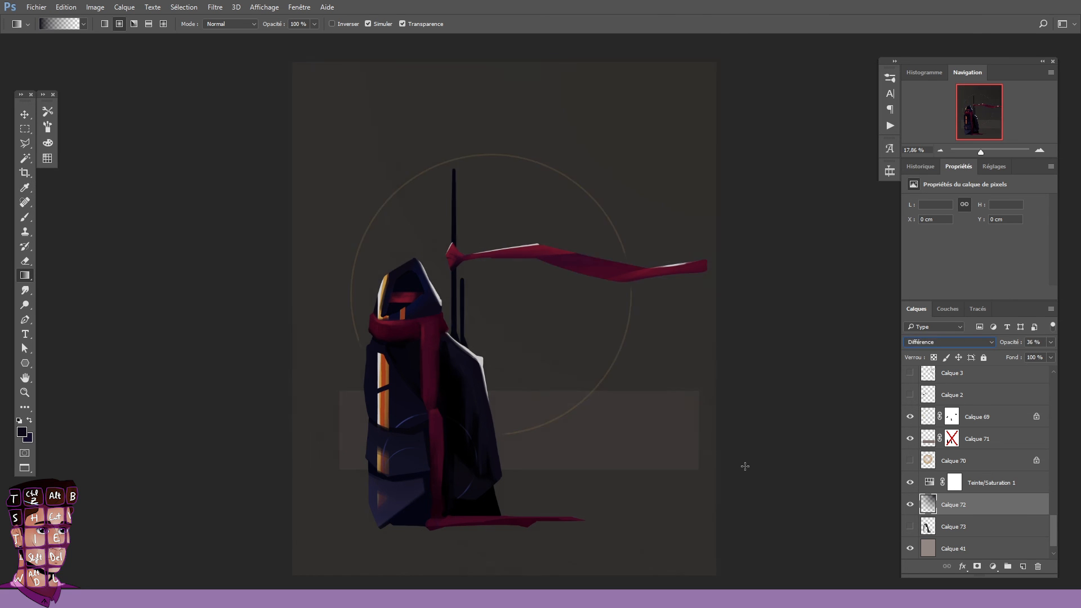